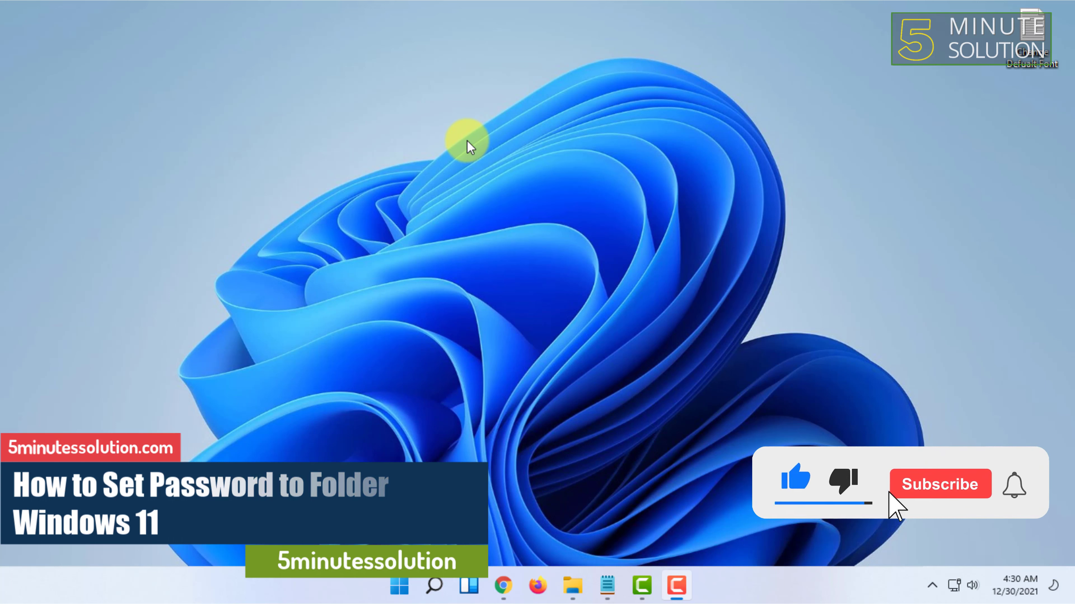
Step: Launch Google Chrome from the Windows 11 taskbar
click(939, 483)
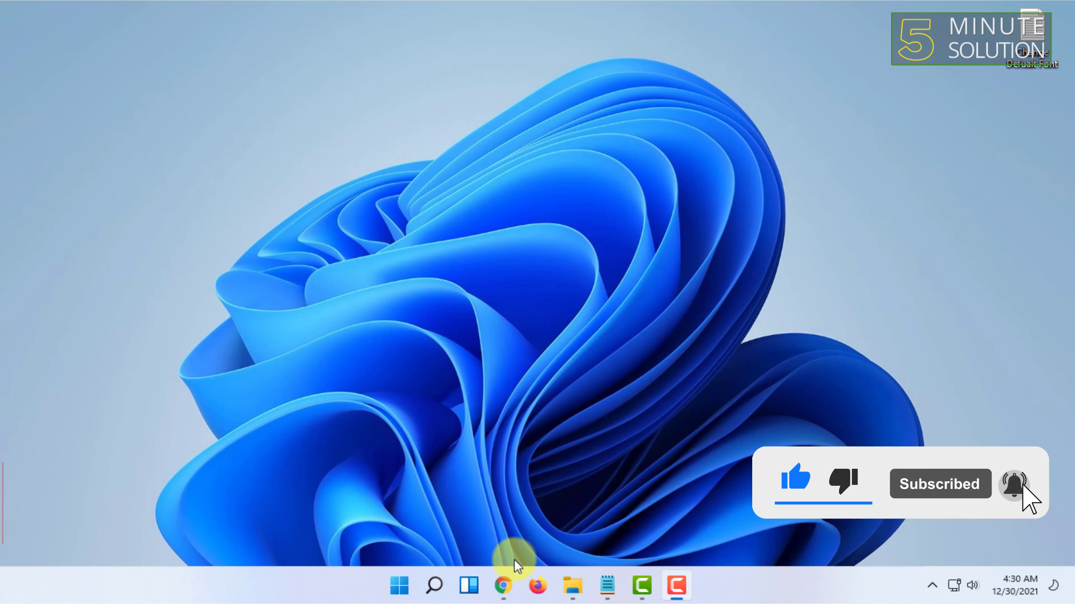
click(502, 586)
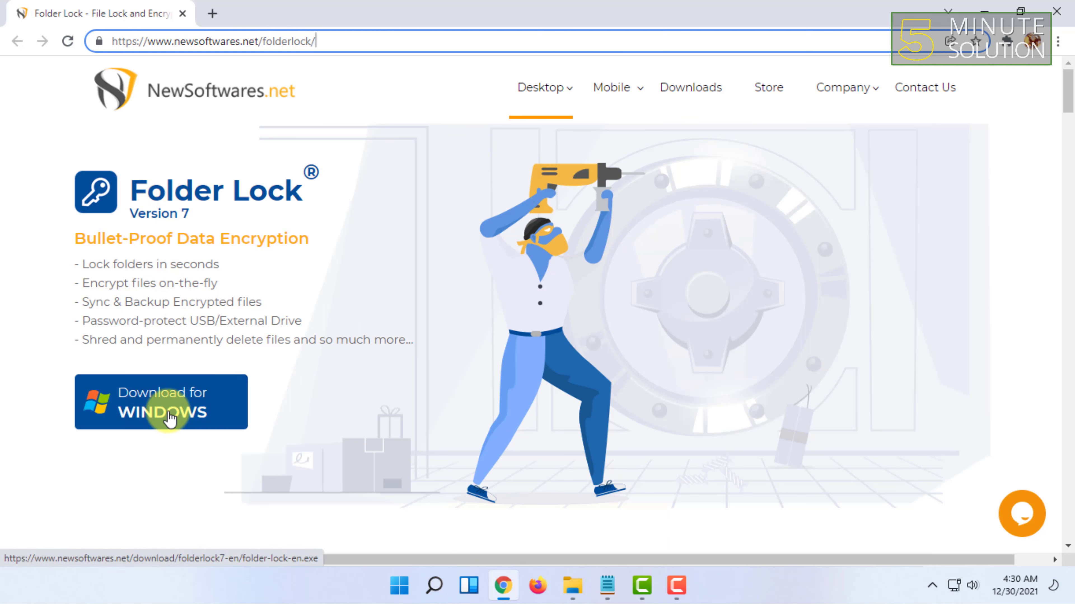
Step: Download folder-lock-en.exe from newsoftwares.net/folderlock and run it from the download bar
click(164, 402)
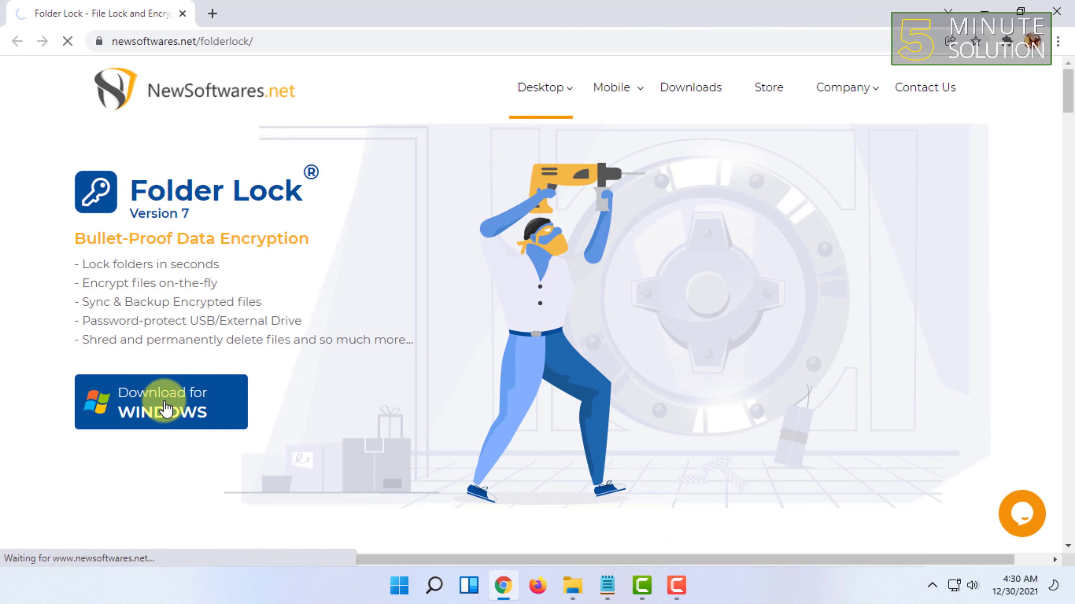
click(161, 403)
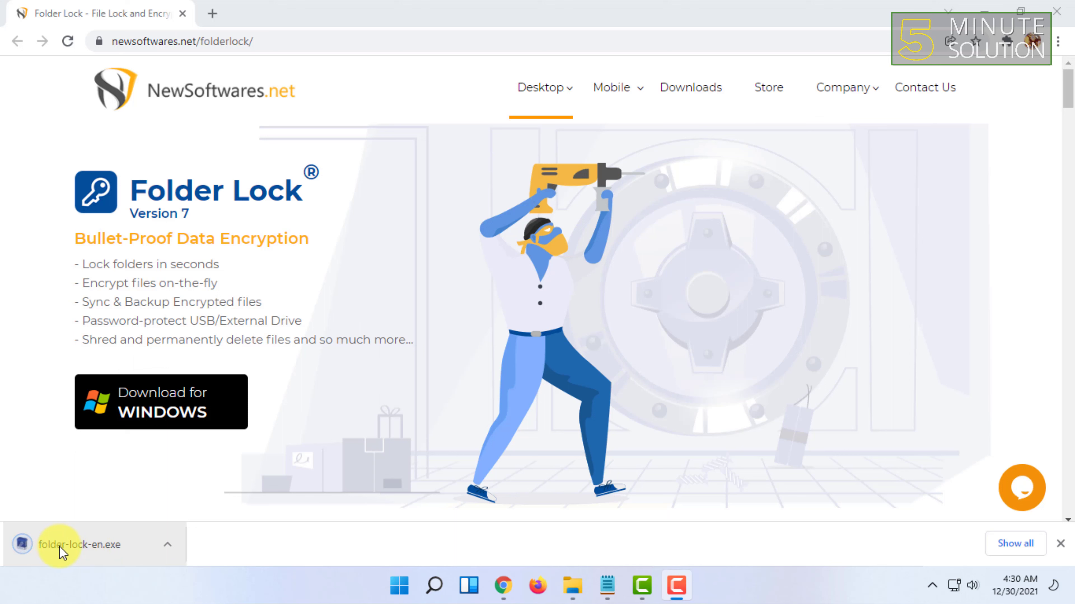
click(81, 545)
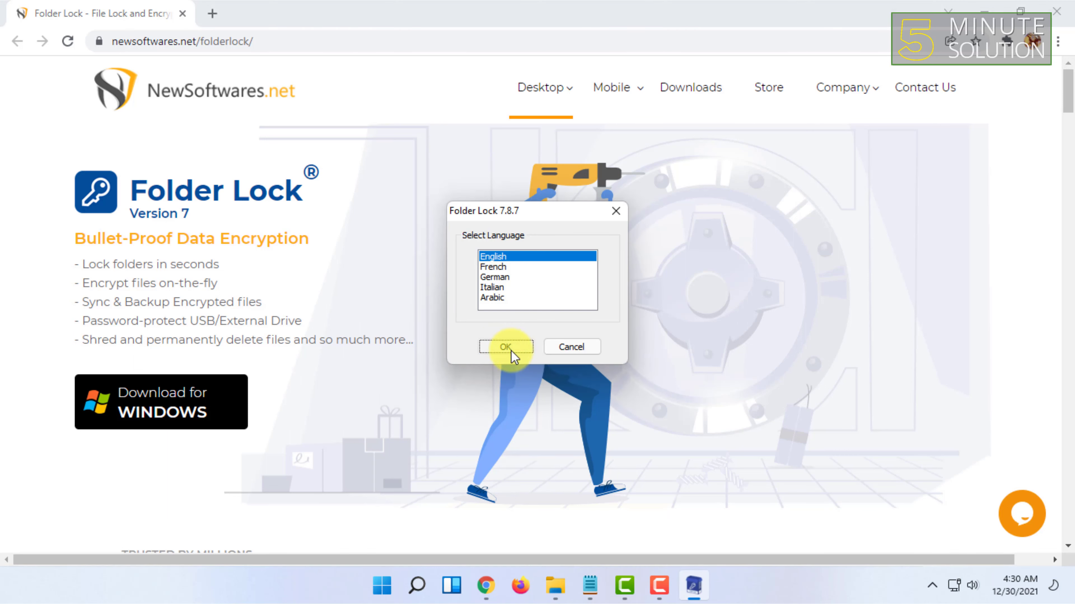
Step: Accept English and the license, and uncheck 'Create shortcut for All Users' on the destination page
click(506, 346)
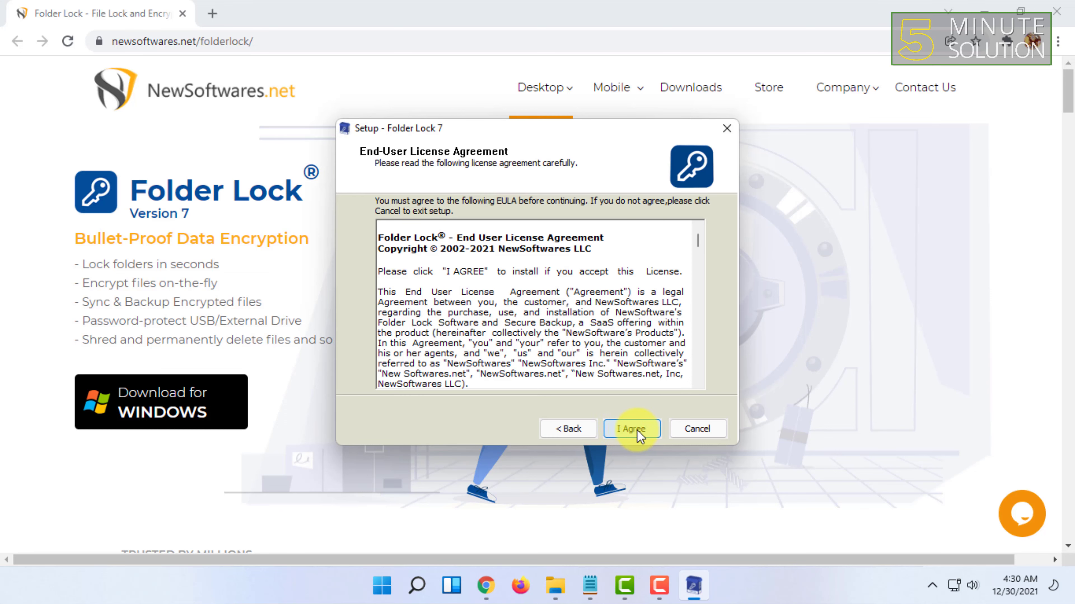
click(631, 428)
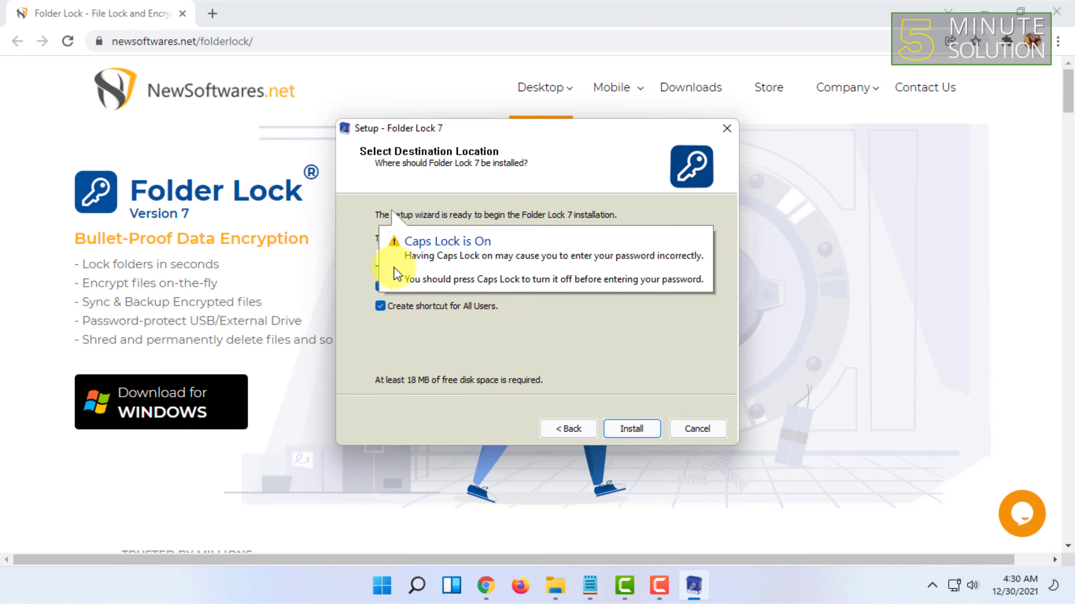
click(381, 287)
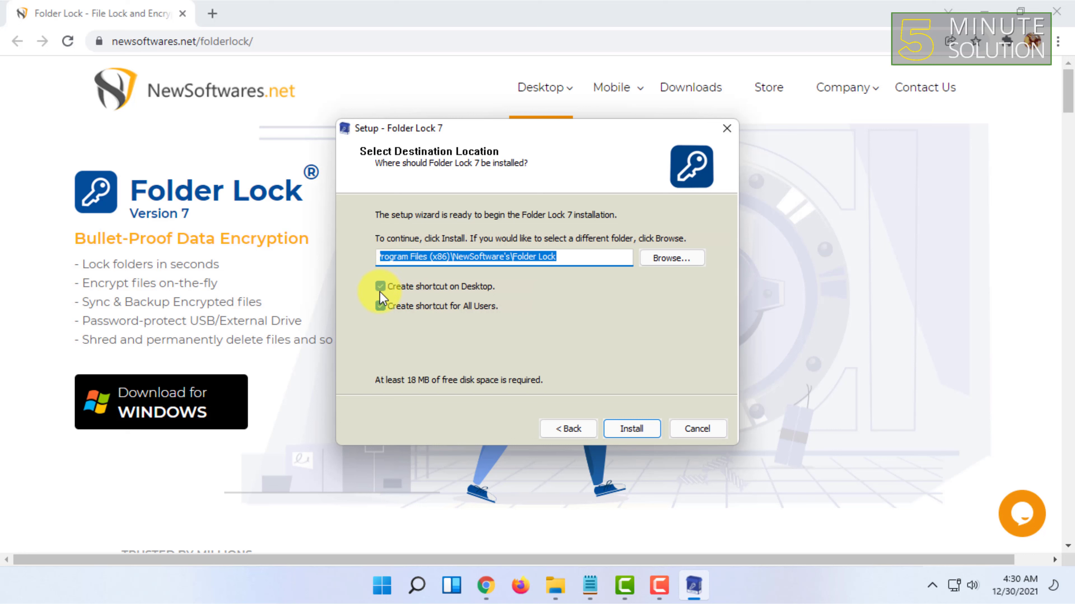
click(380, 306)
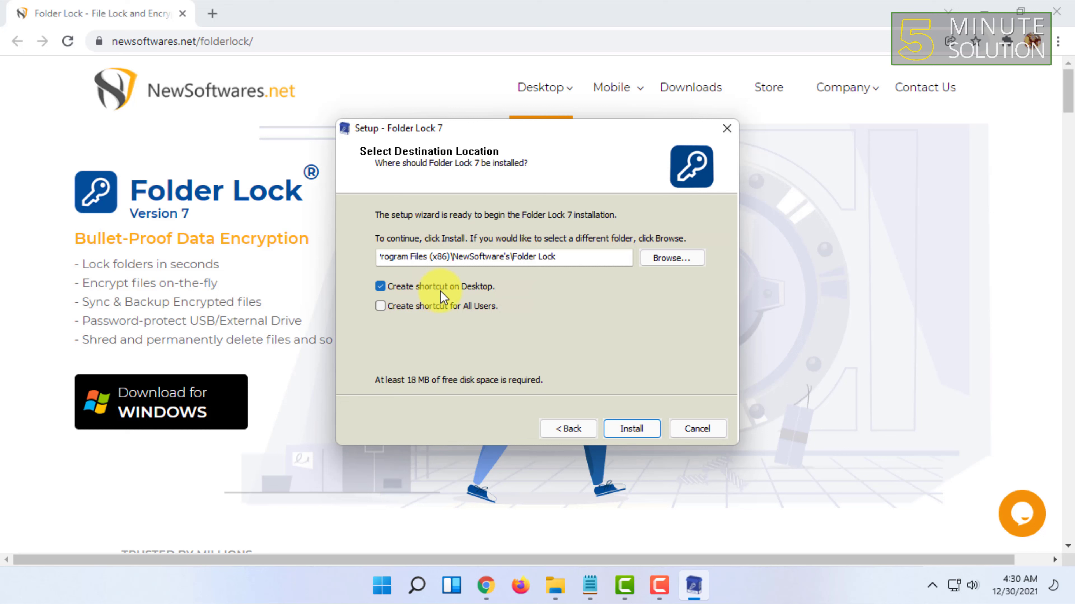
mouse_move(631, 428)
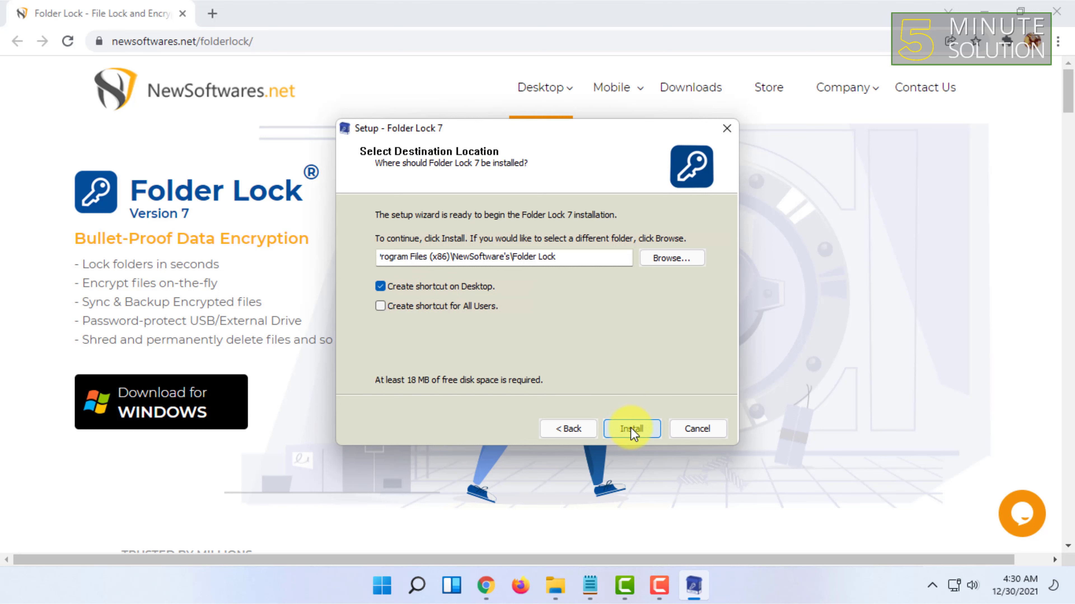
Step: Install Folder Lock 7 and finish setup with 'Launch Folder Lock 7' checked
click(631, 428)
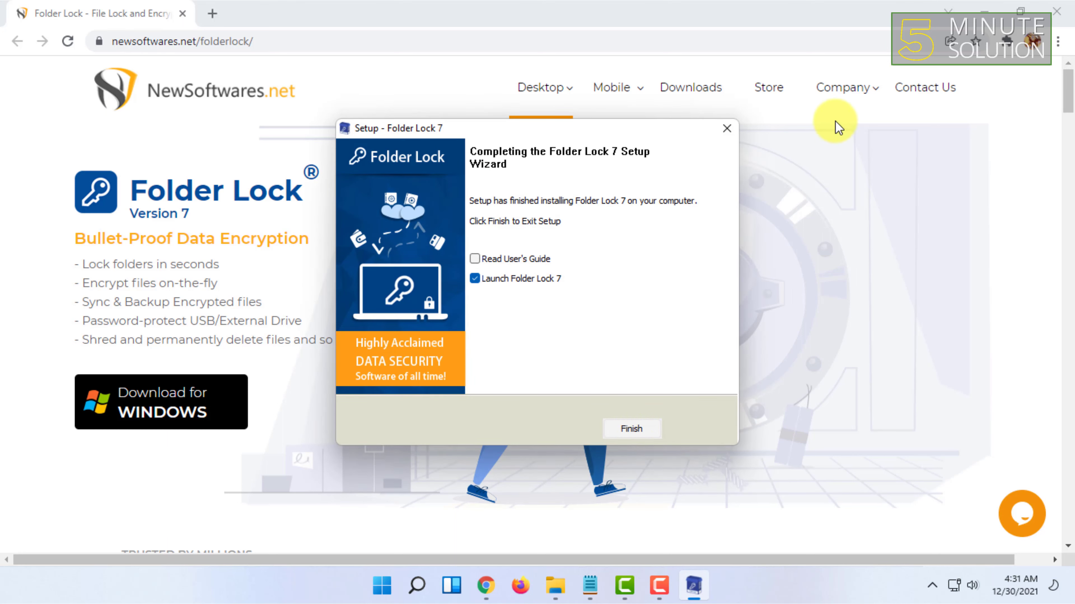
click(631, 428)
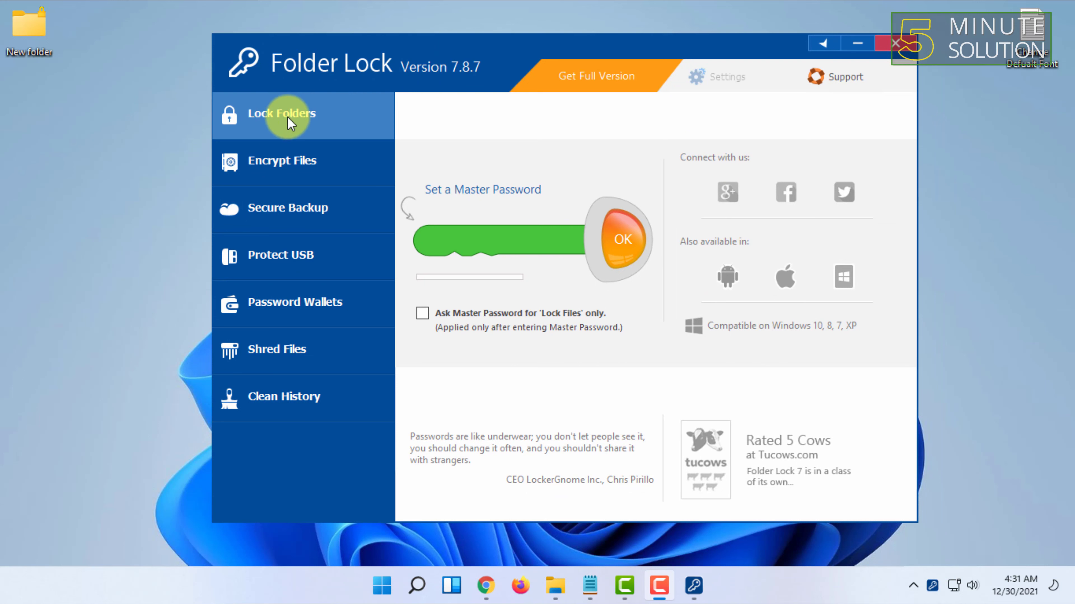
mouse_move(284, 129)
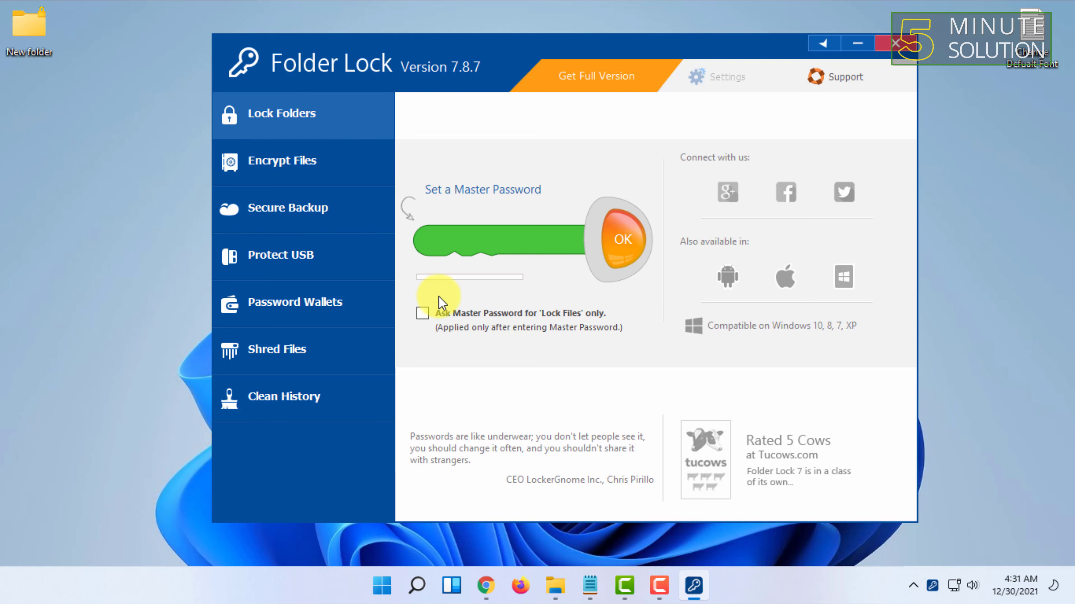
mouse_move(357, 130)
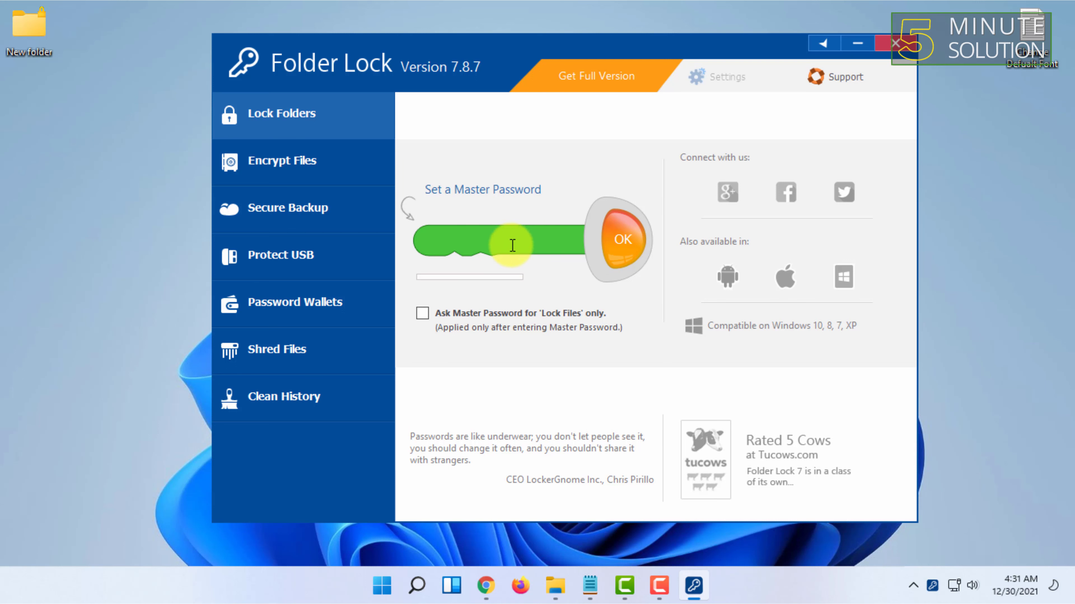
mouse_move(384, 247)
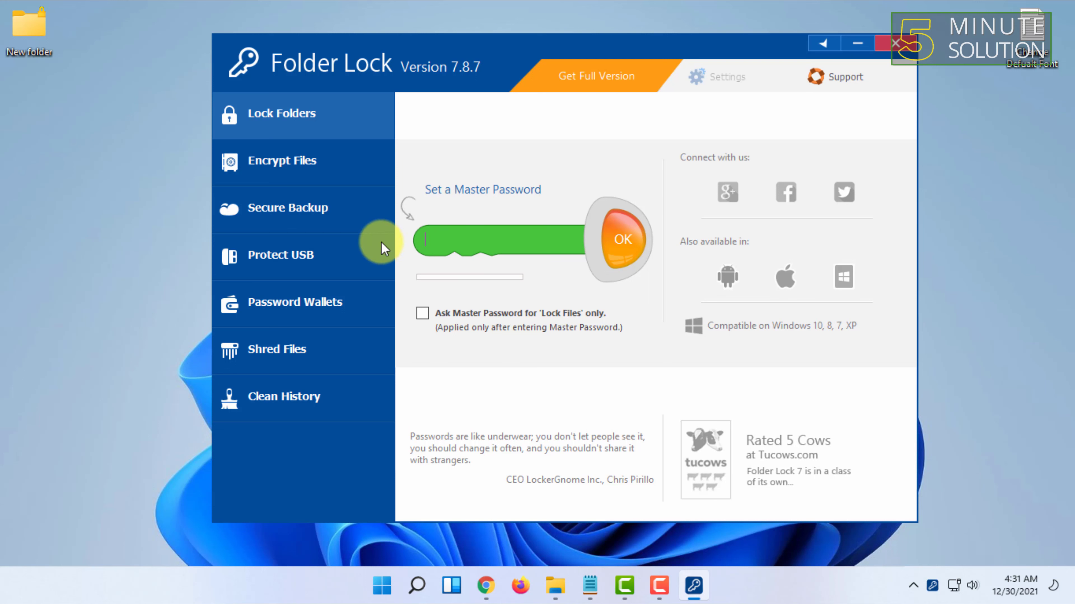
mouse_move(499, 242)
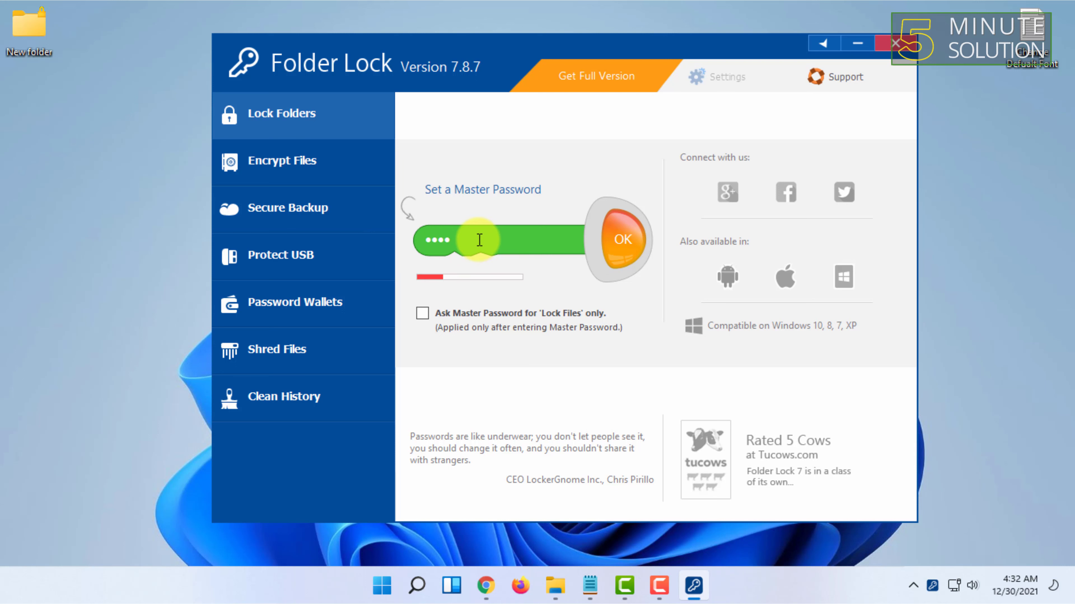
Step: Enter a six-character master password under Lock Folders and confirm it by retyping
text(a)
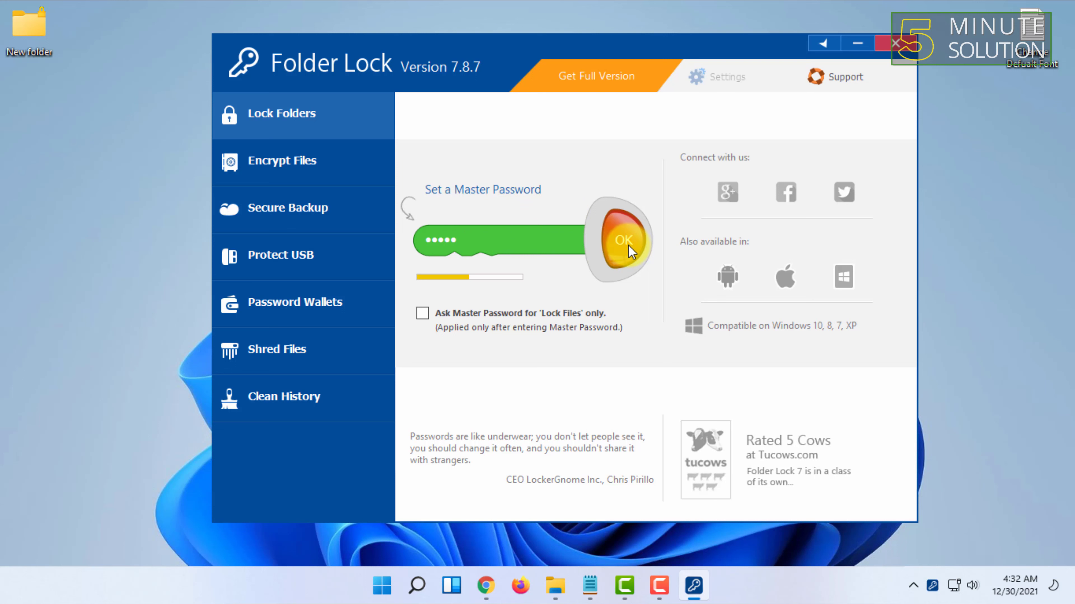
click(622, 239)
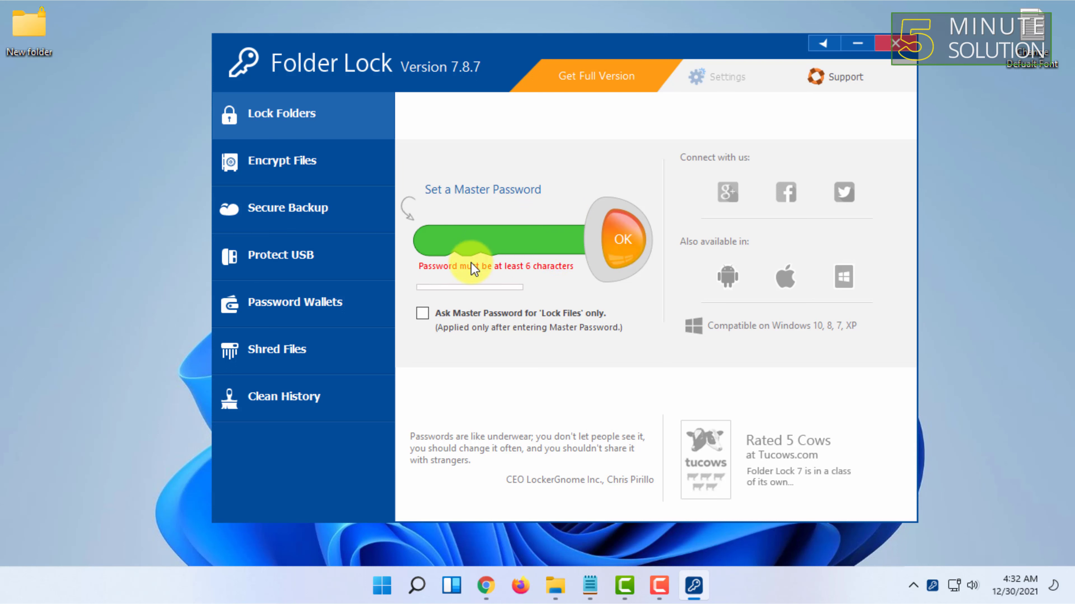
mouse_move(566, 275)
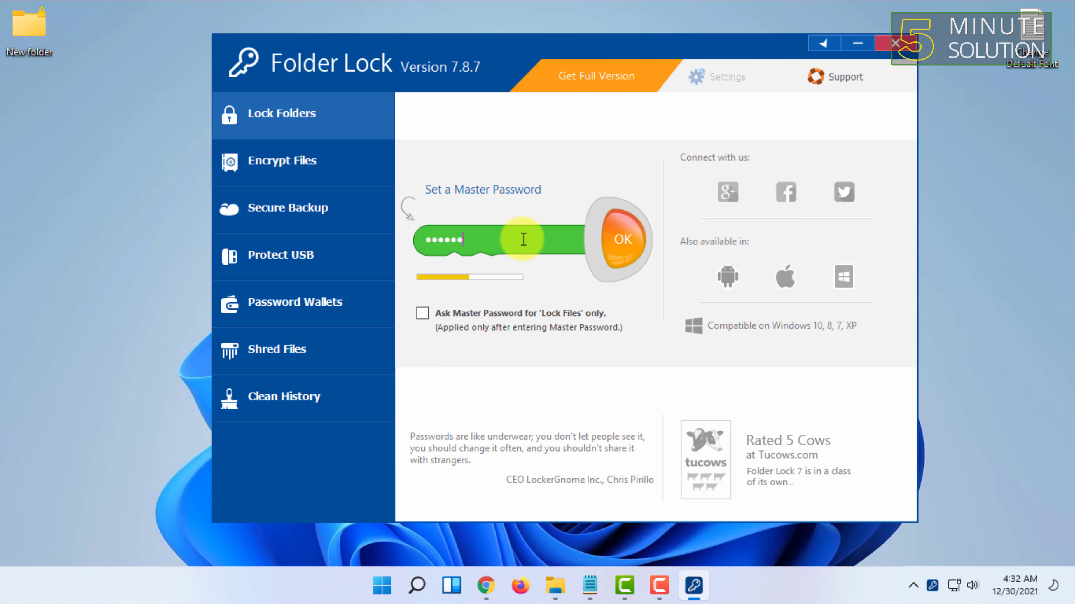
click(621, 239)
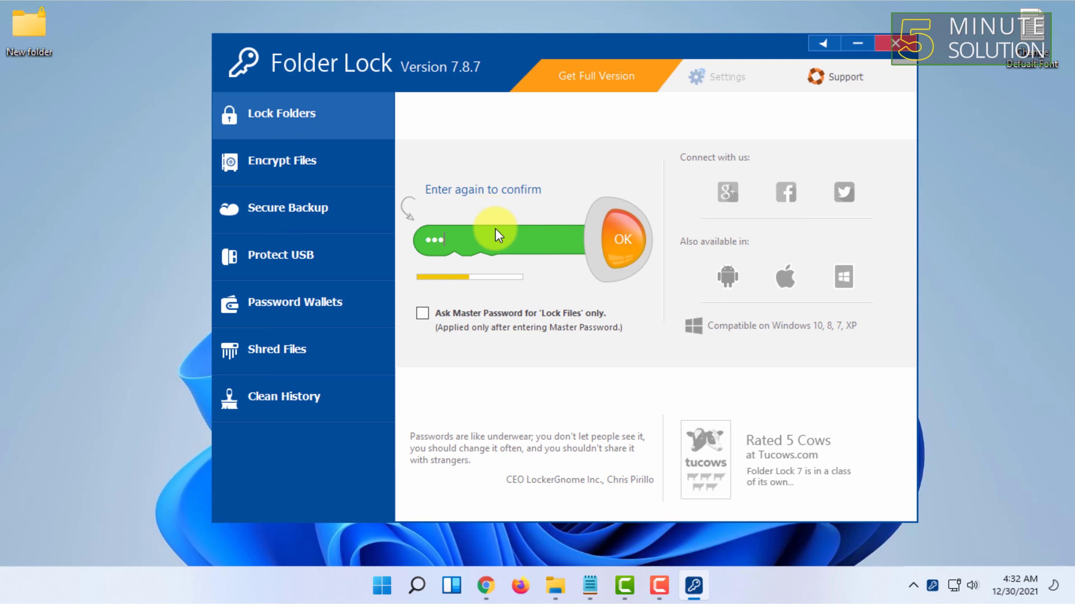
click(621, 239)
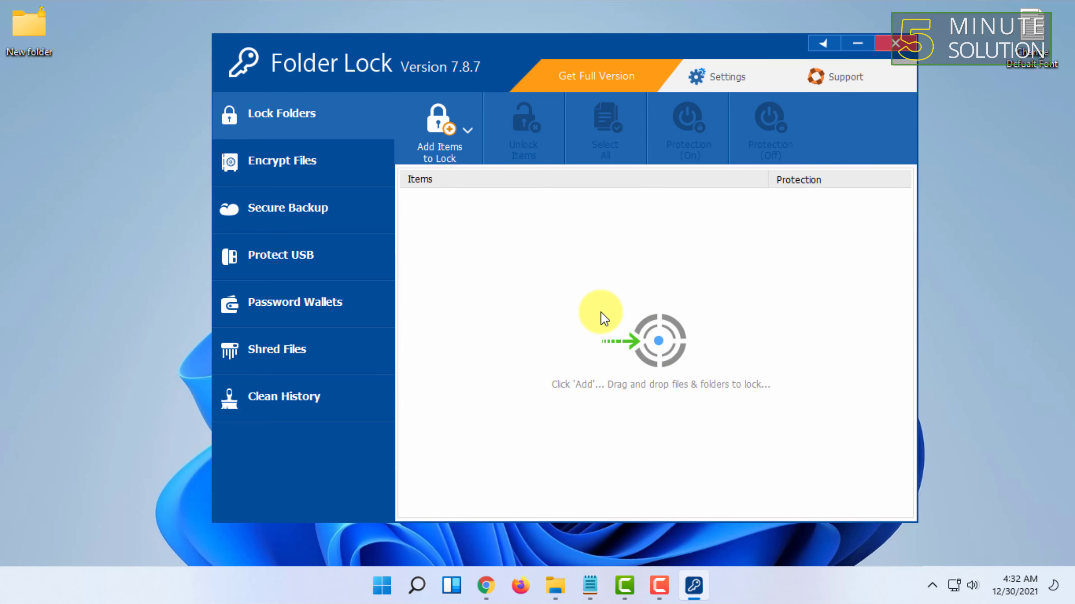
mouse_move(459, 155)
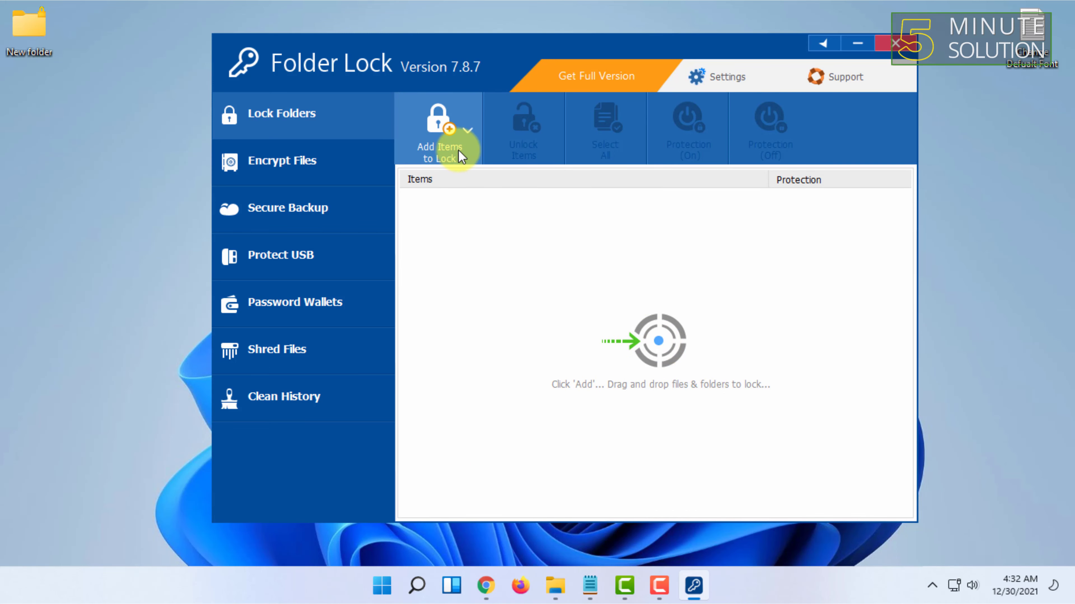
Step: Add the desktop's New folder to the locked items via Add Items to Lock > Add Folder(s)
click(438, 131)
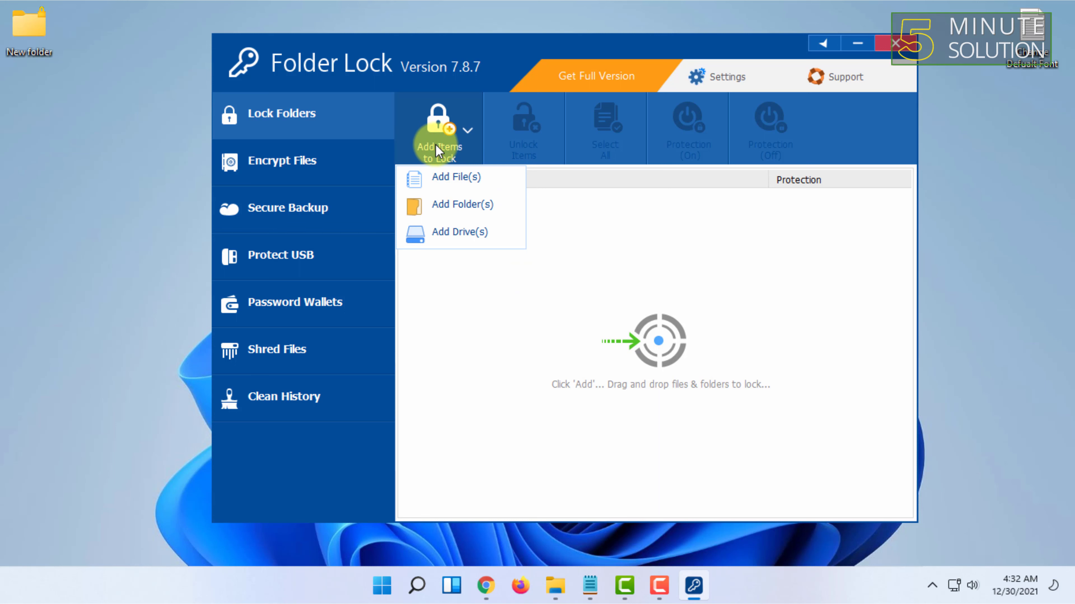
mouse_move(452, 205)
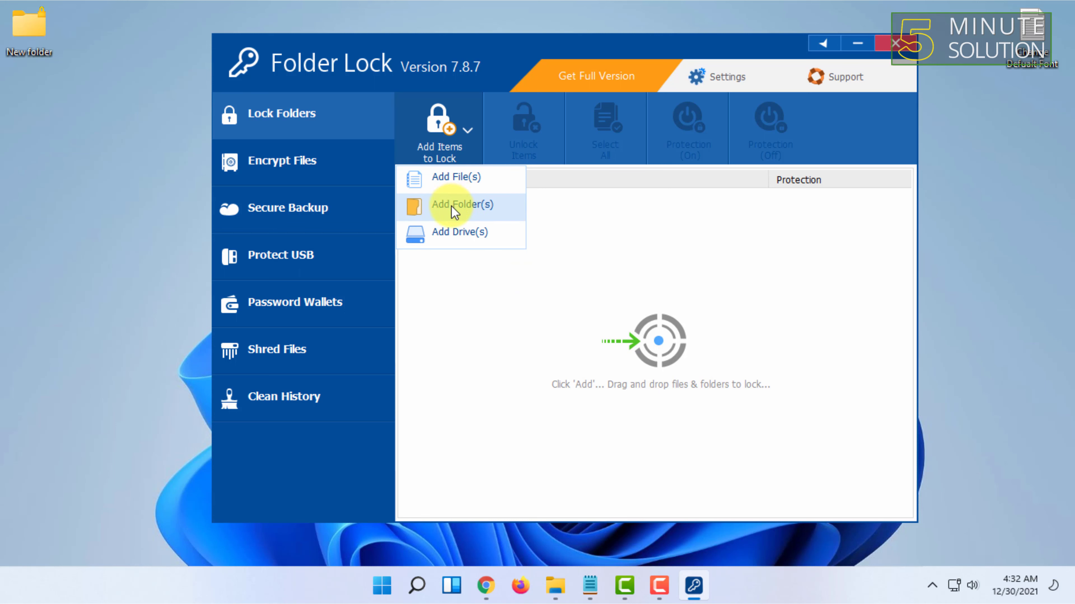
click(462, 205)
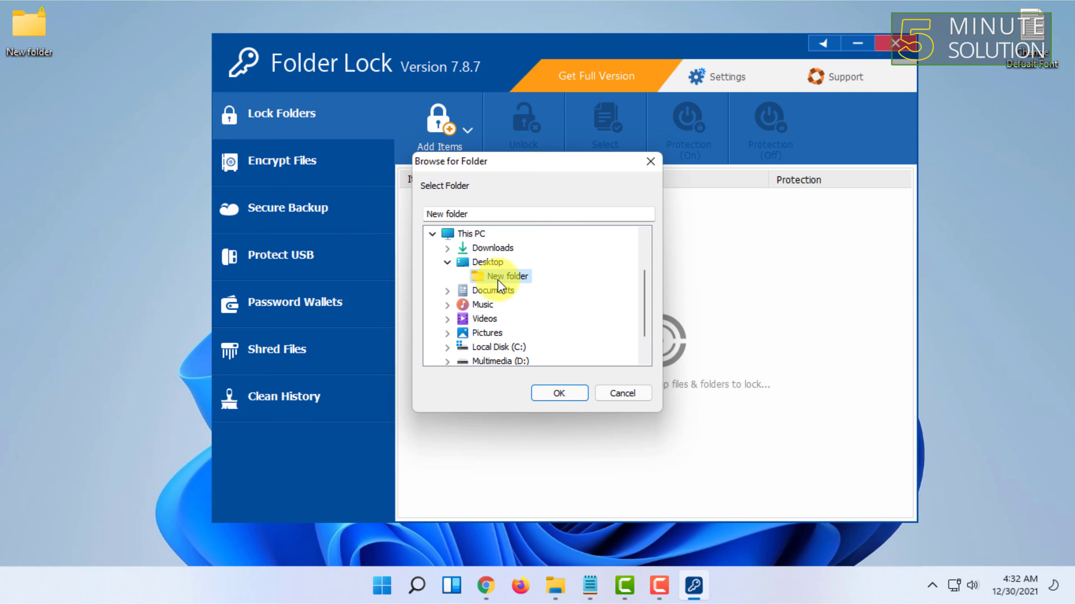
click(559, 393)
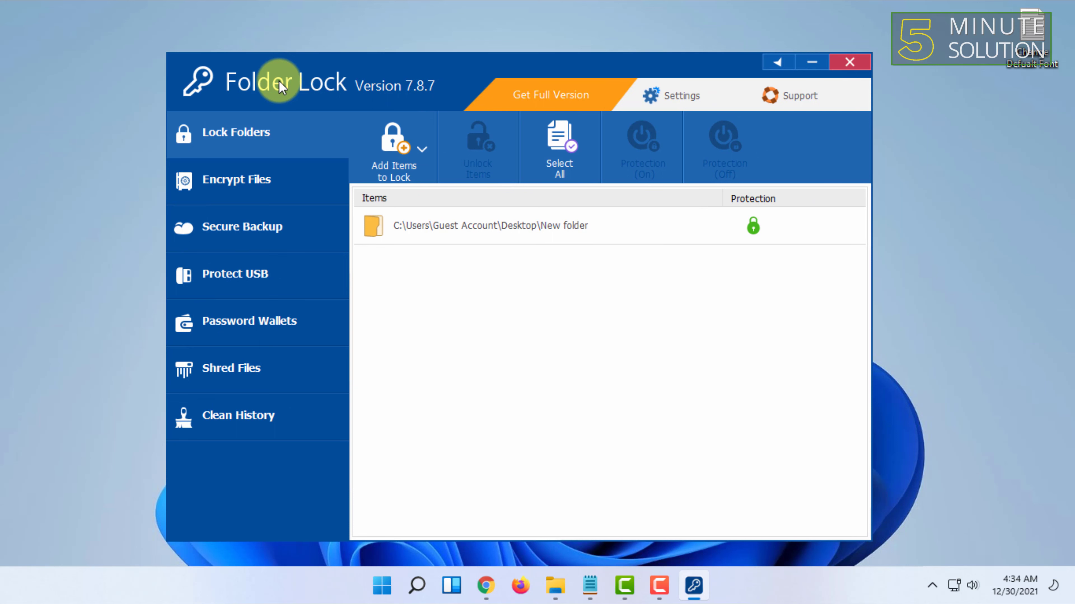
mouse_move(300, 149)
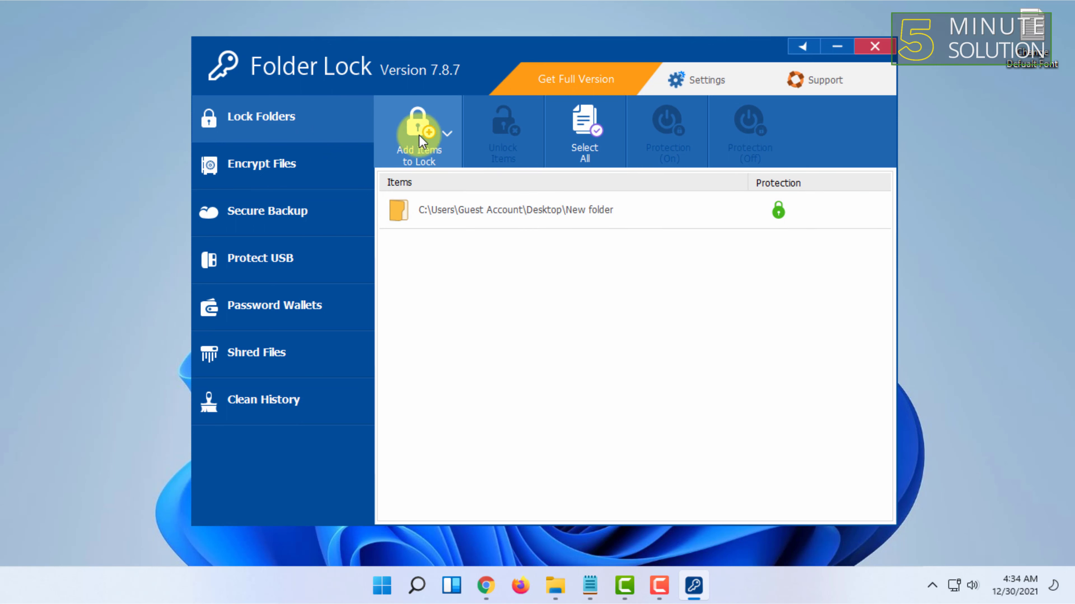
mouse_move(532, 226)
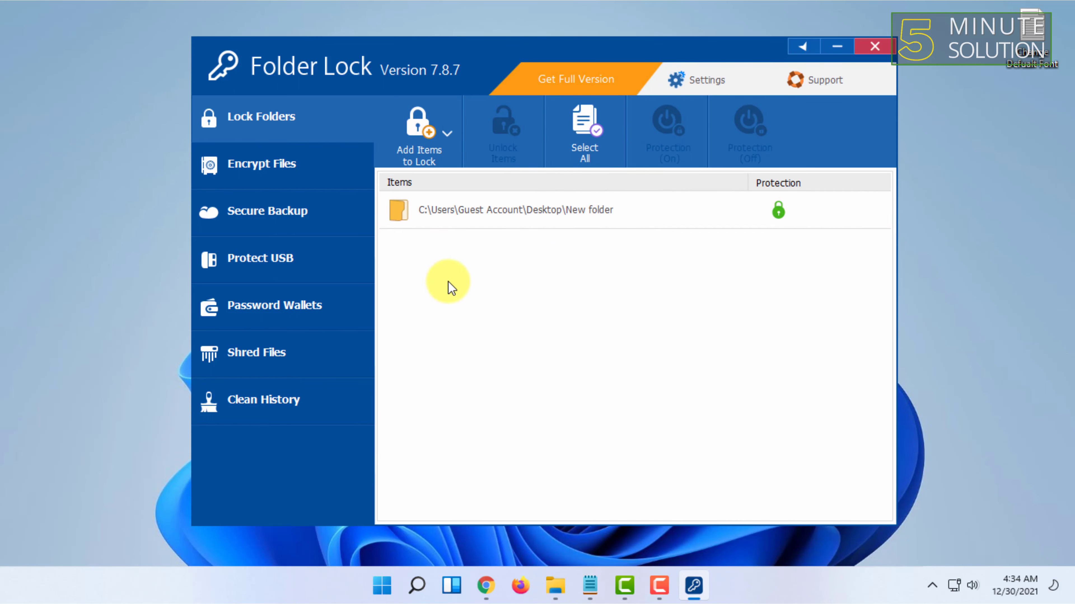
Step: Select the New folder entry and unlock it so it returns to the desktop
click(491, 210)
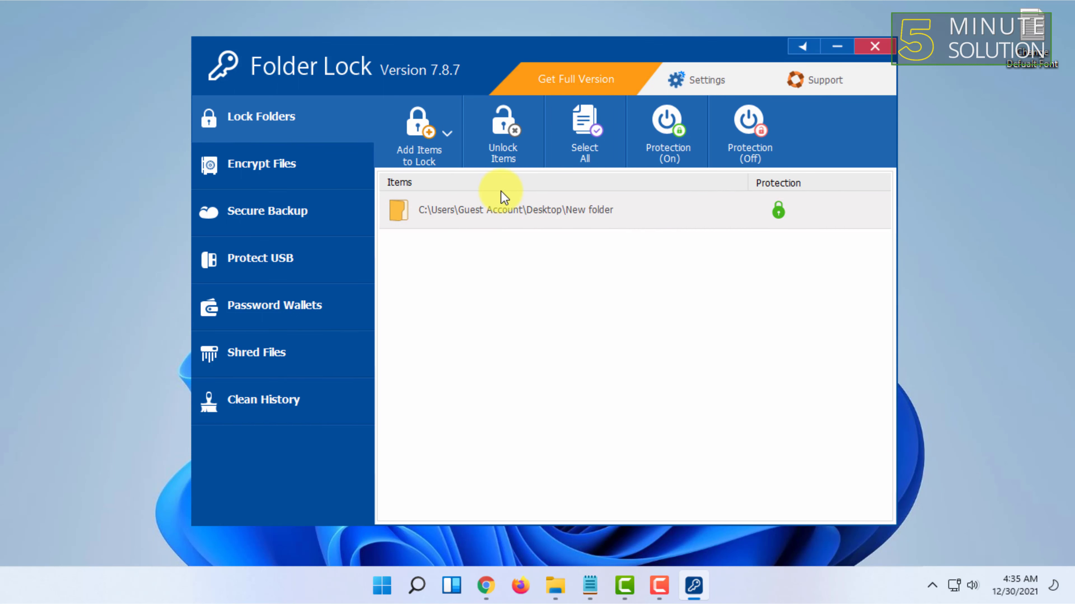
mouse_move(571, 259)
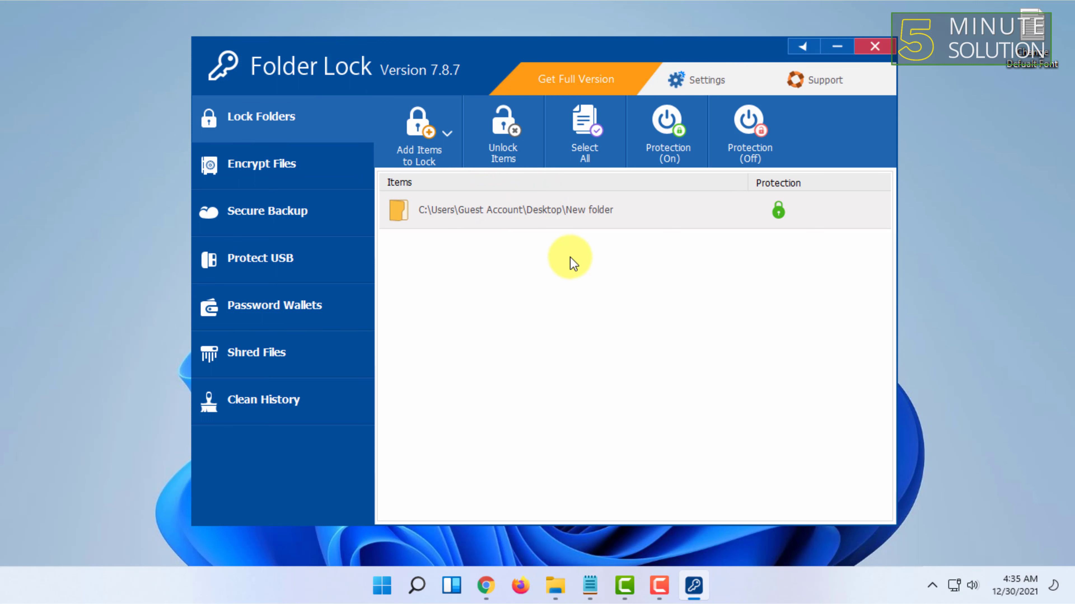
click(503, 132)
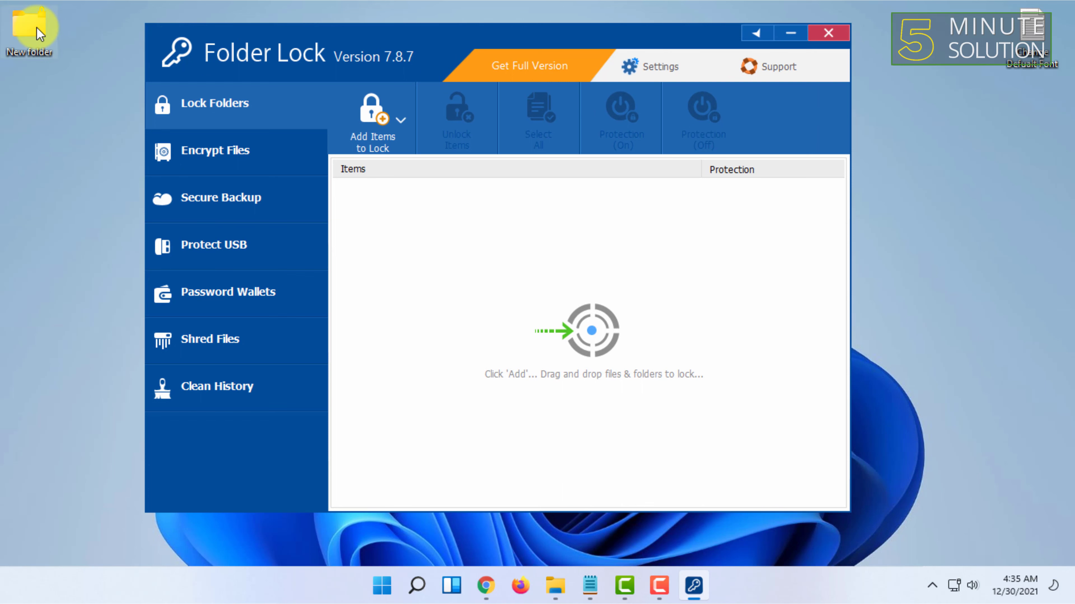
mouse_move(520, 277)
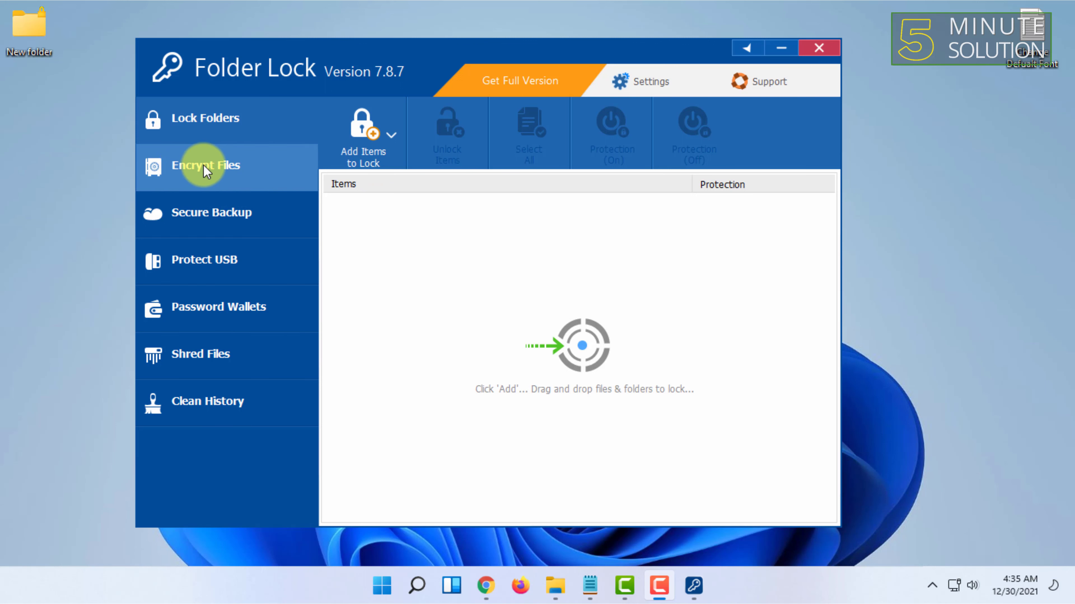
Step: Start a new locker Locker01 under Encrypt Files and set its location to the Desktop
click(205, 166)
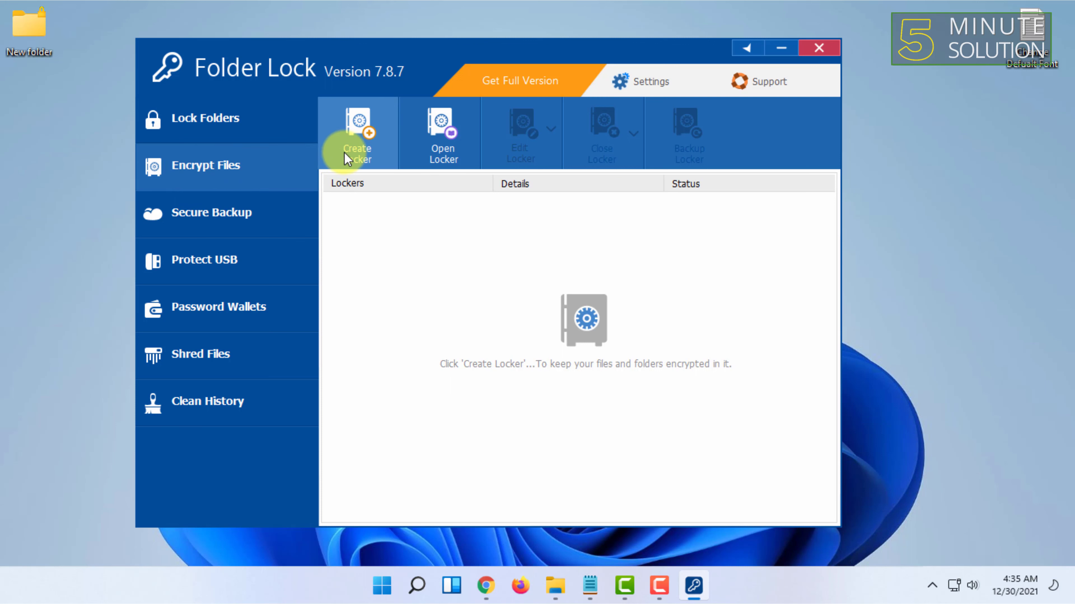
click(356, 134)
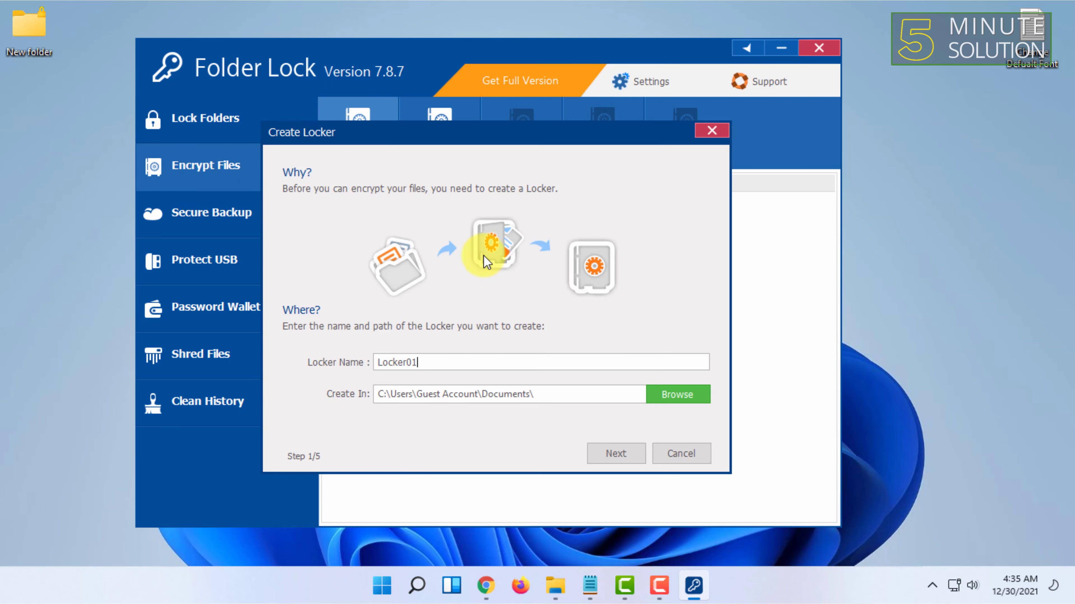
click(676, 394)
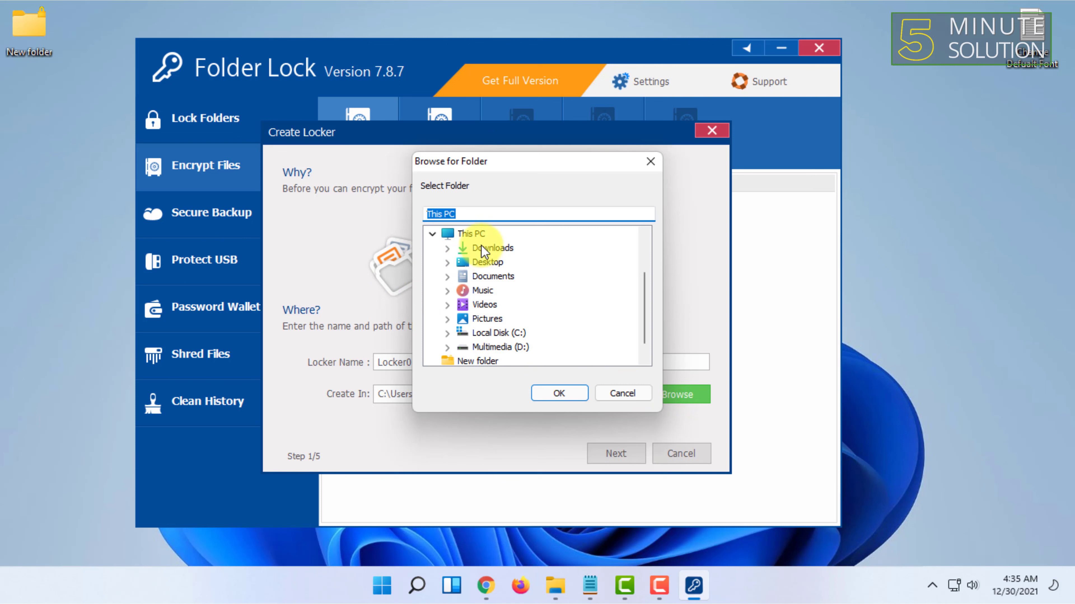
click(490, 262)
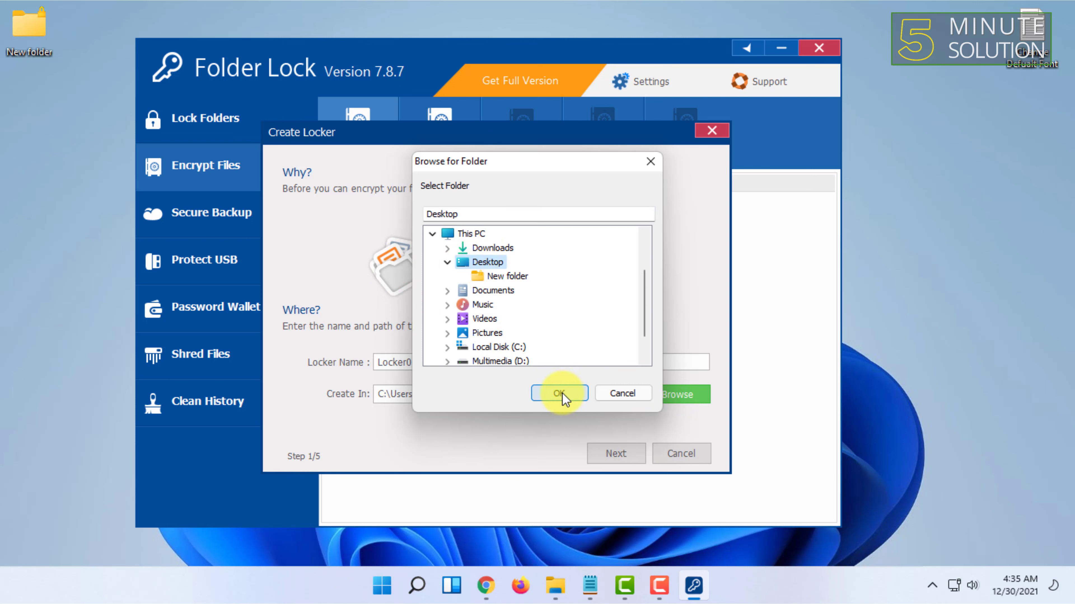
click(558, 393)
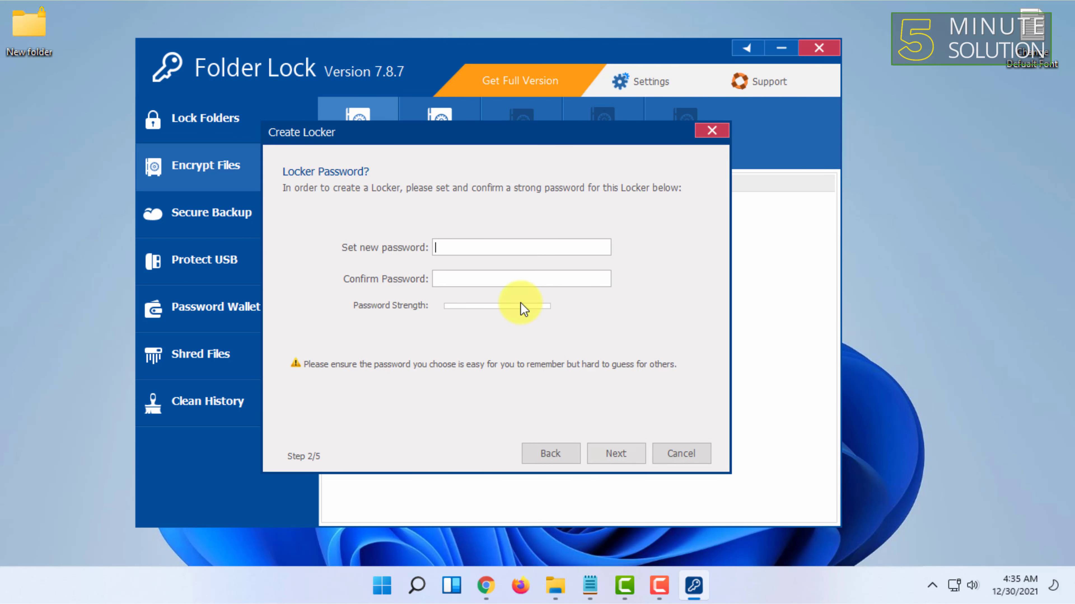
mouse_move(520, 247)
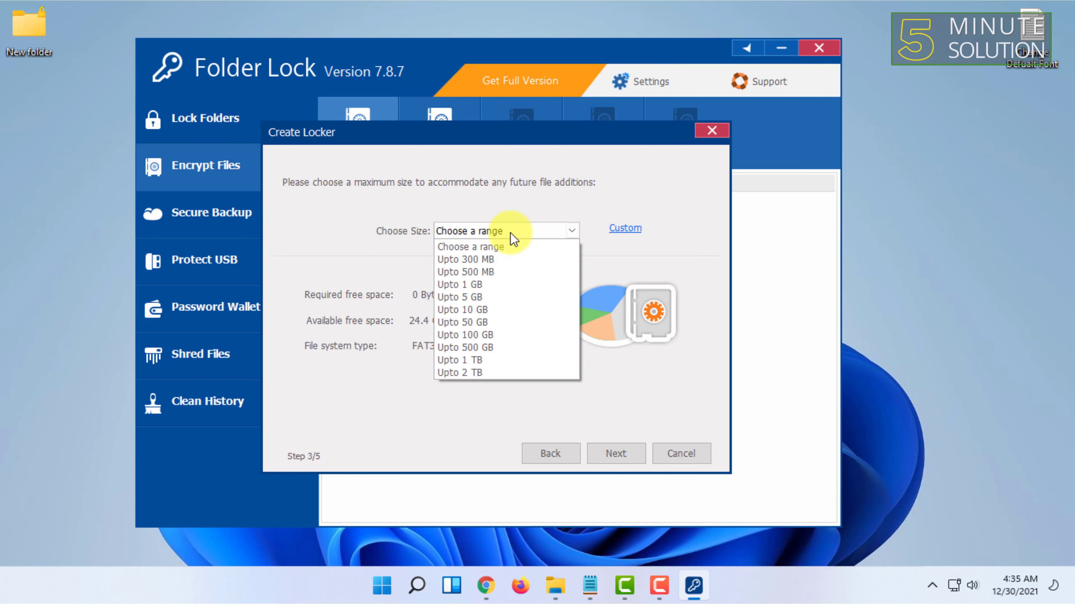
Step: Set the locker size to Upto 1 GB and finish creating it
click(460, 285)
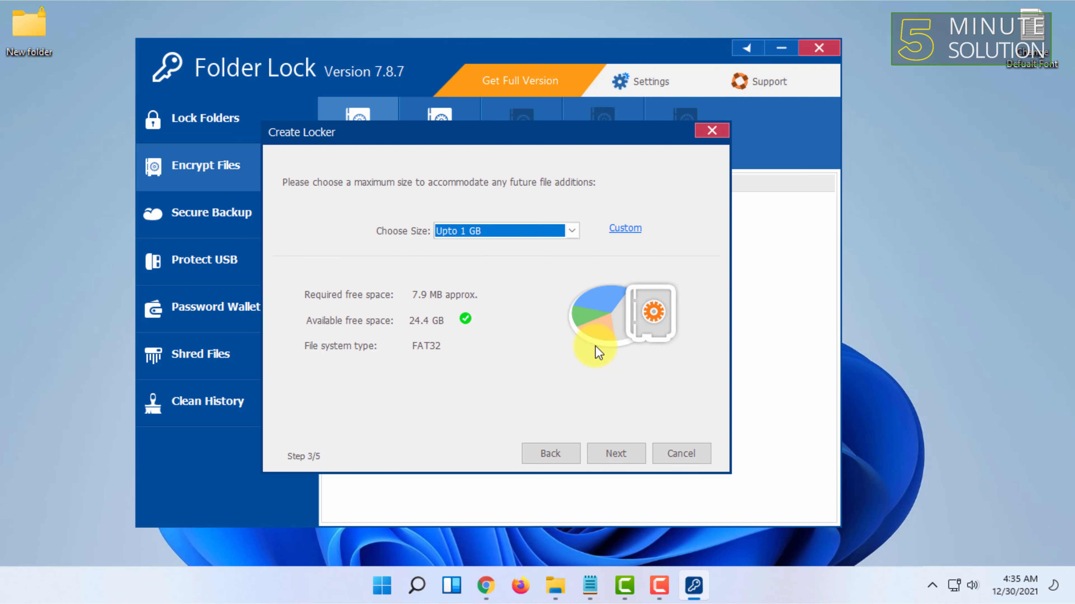
click(615, 453)
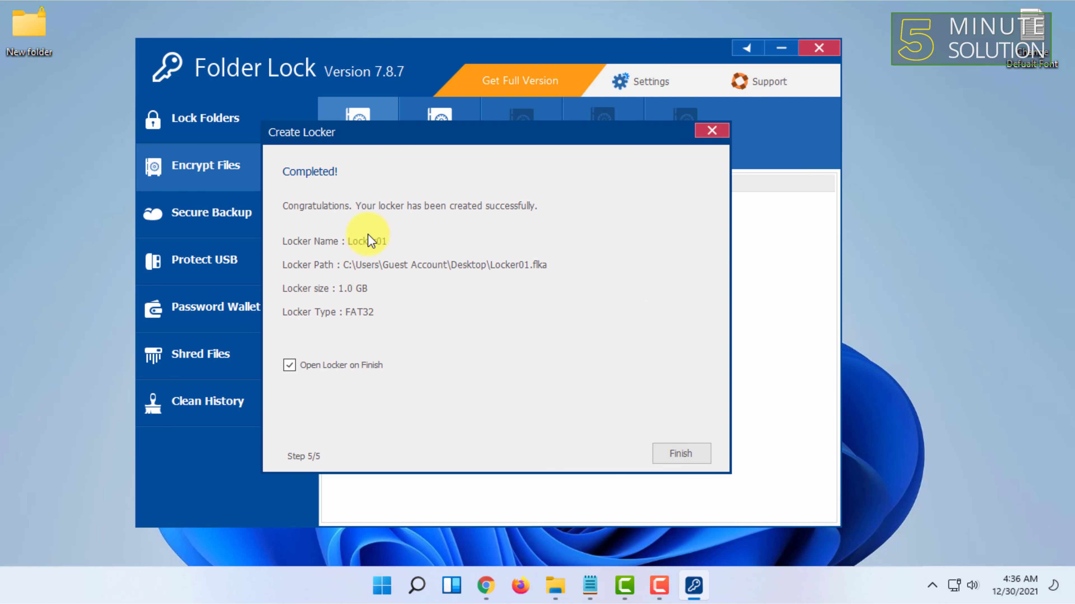
click(680, 453)
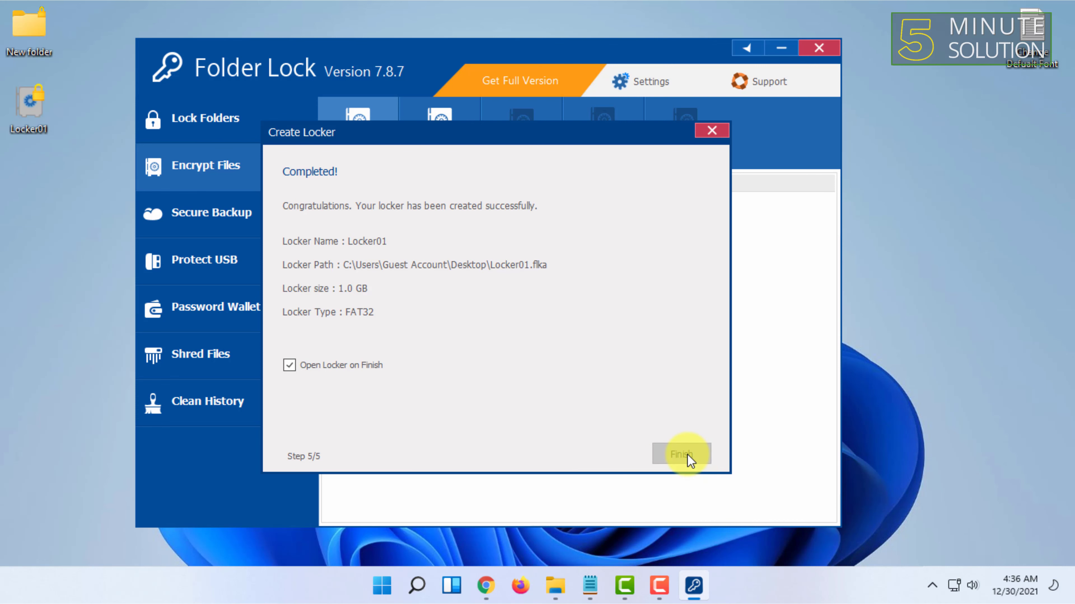
Step: Open the new locker as Local Disk (Z:) and view it empty in File Explorer
click(680, 454)
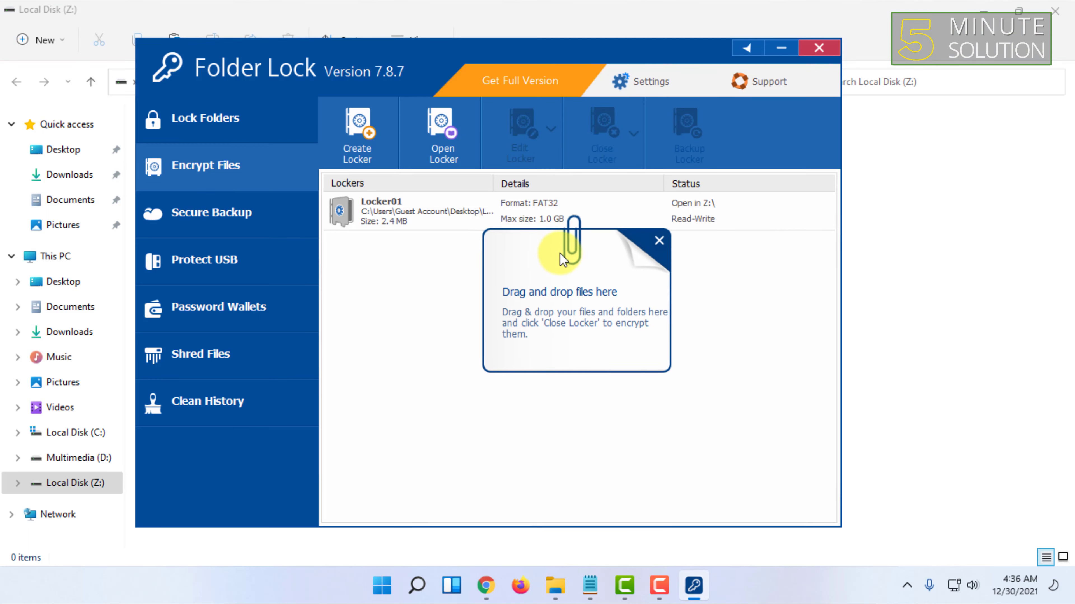
click(657, 241)
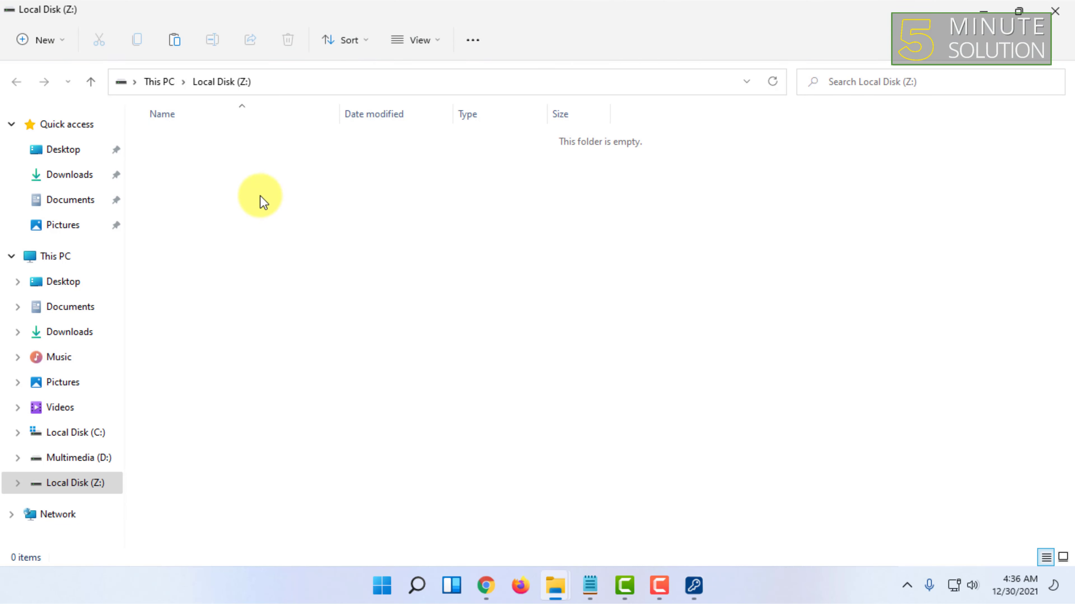
drag(260, 199, 692, 266)
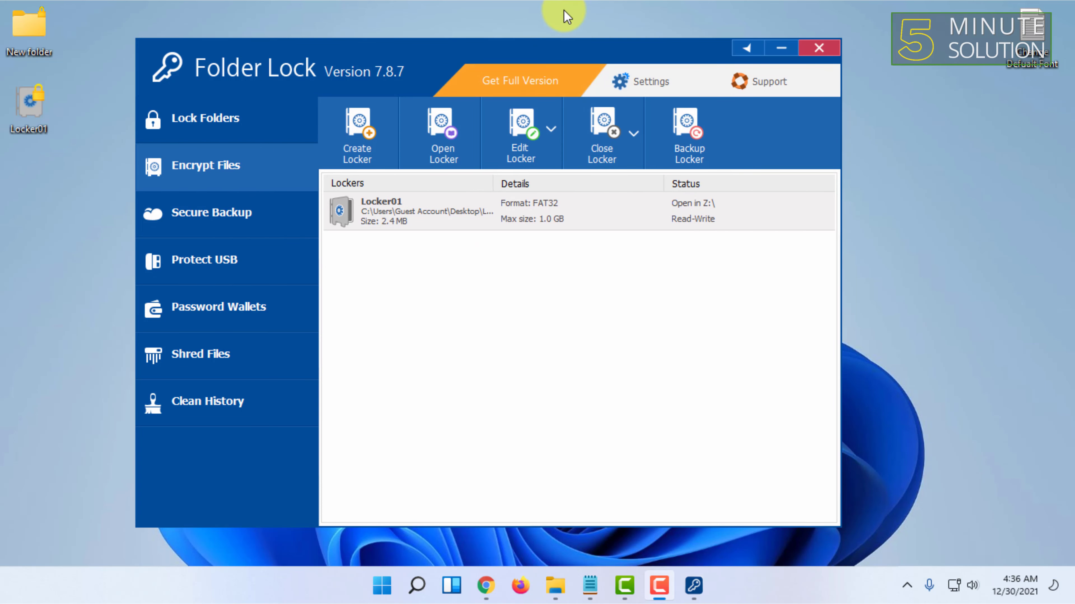
mouse_move(416, 325)
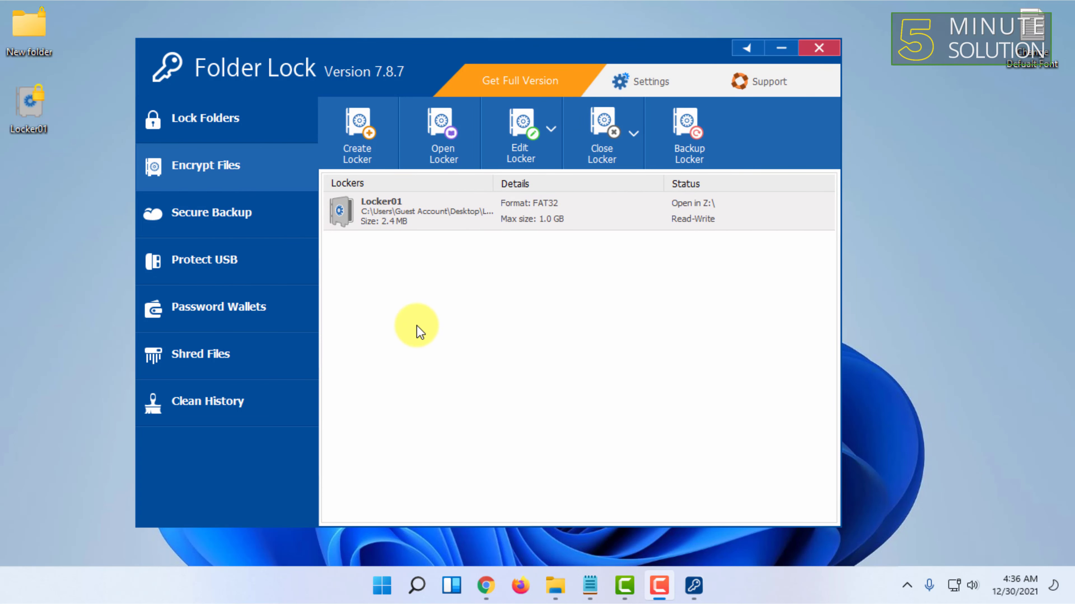